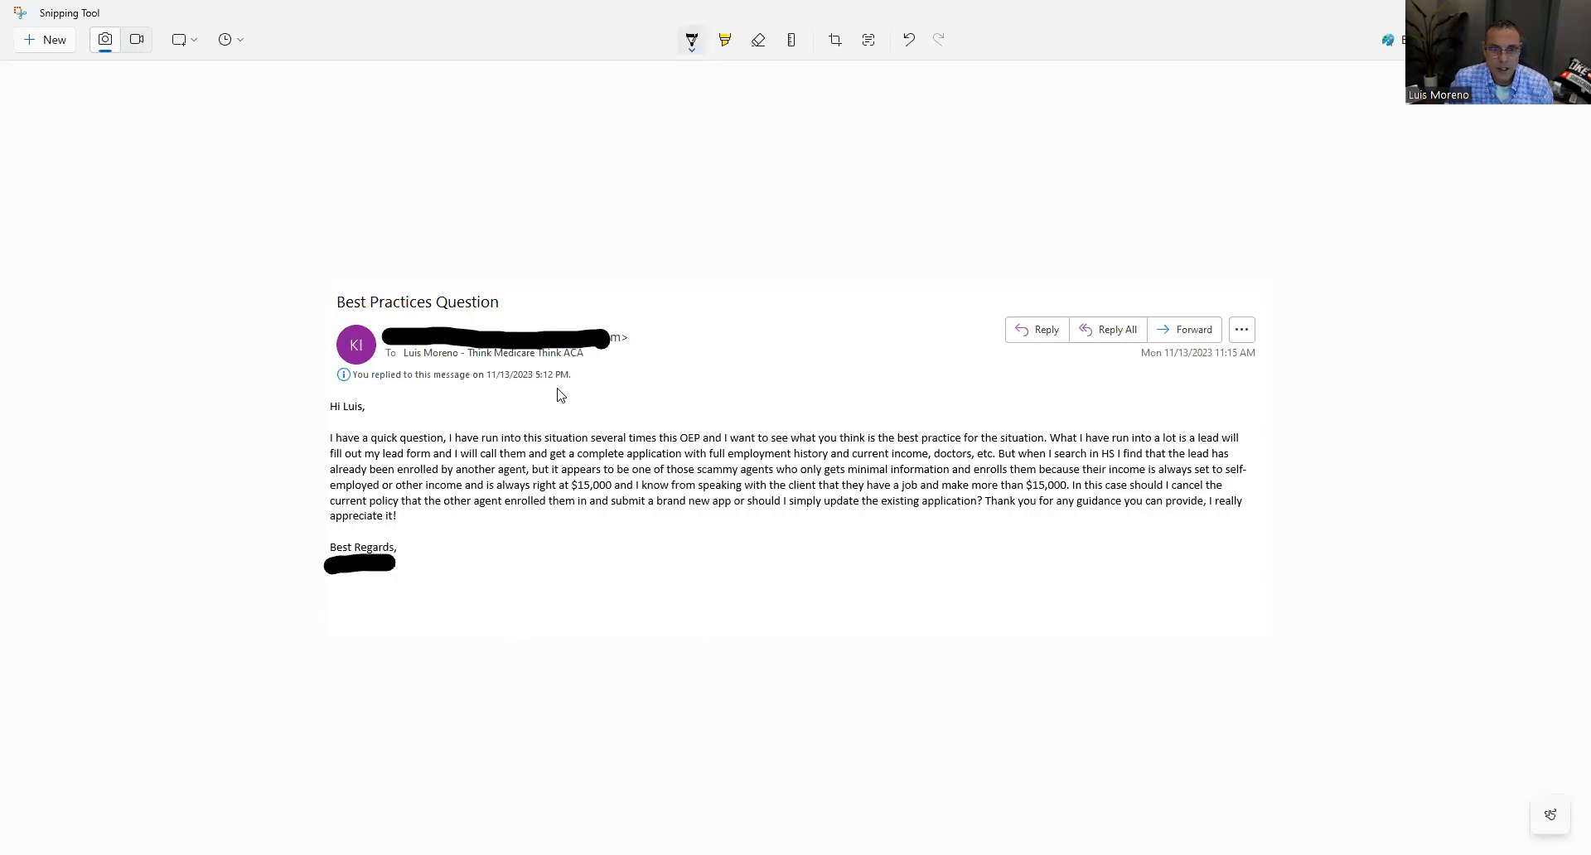
pyautogui.moveTo(415, 479)
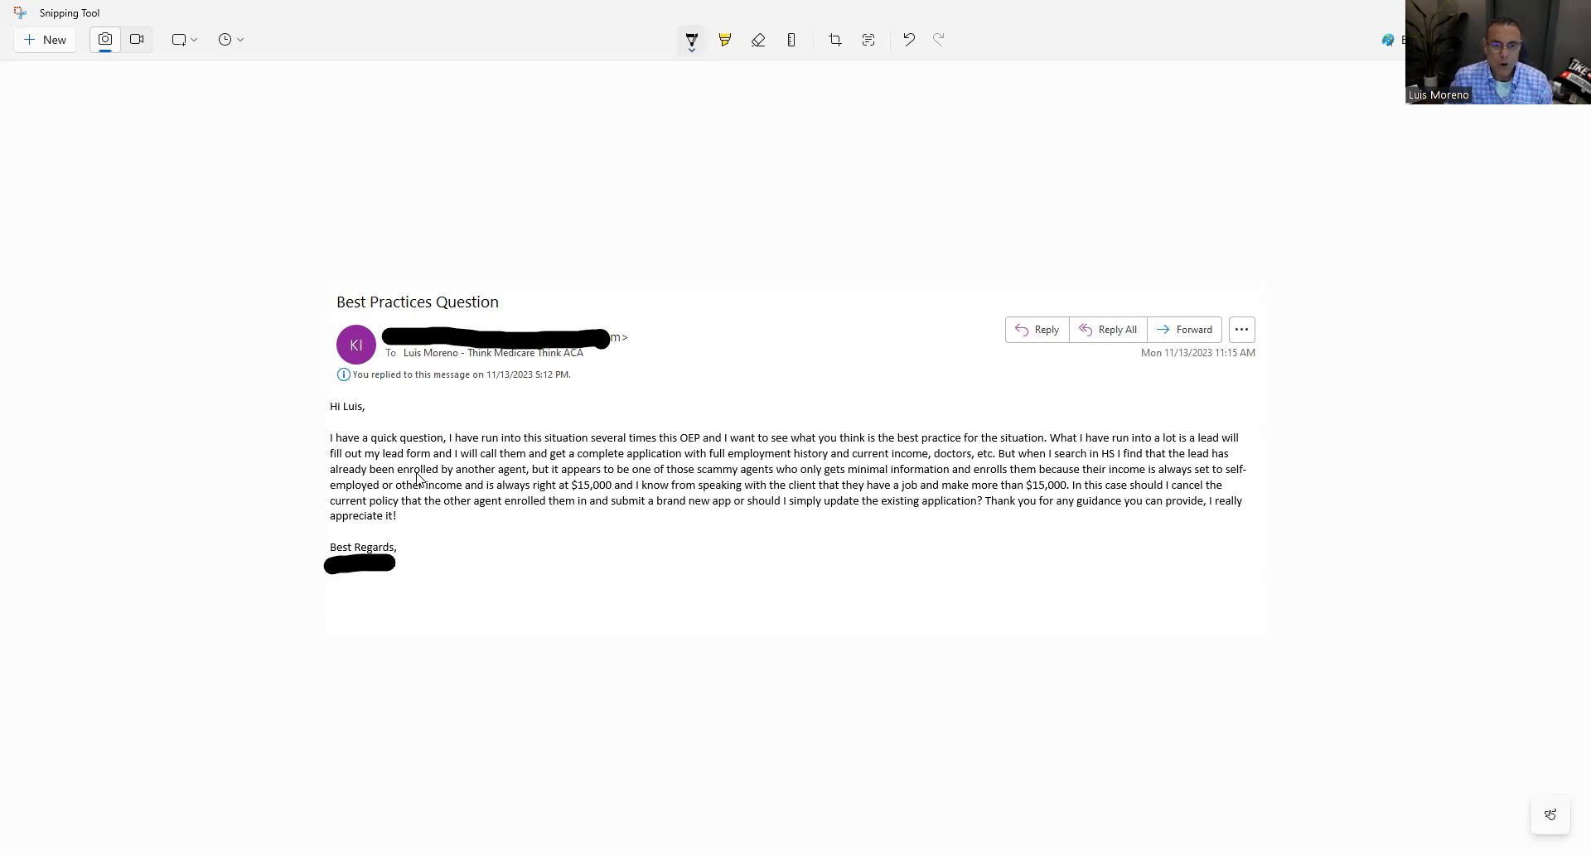
pyautogui.moveTo(716, 487)
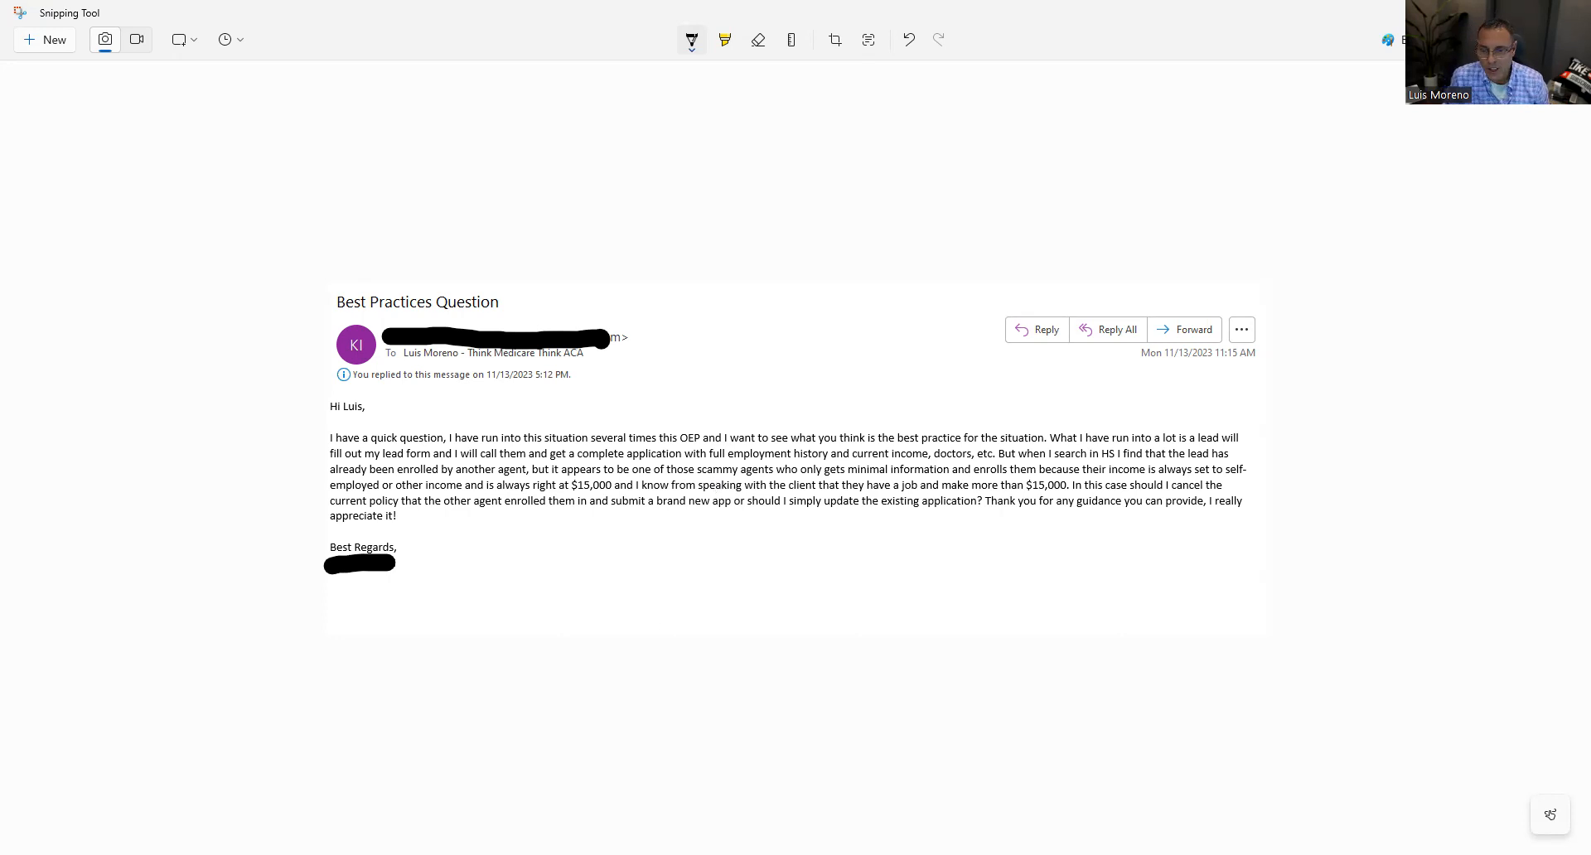
pyautogui.moveTo(995, 794)
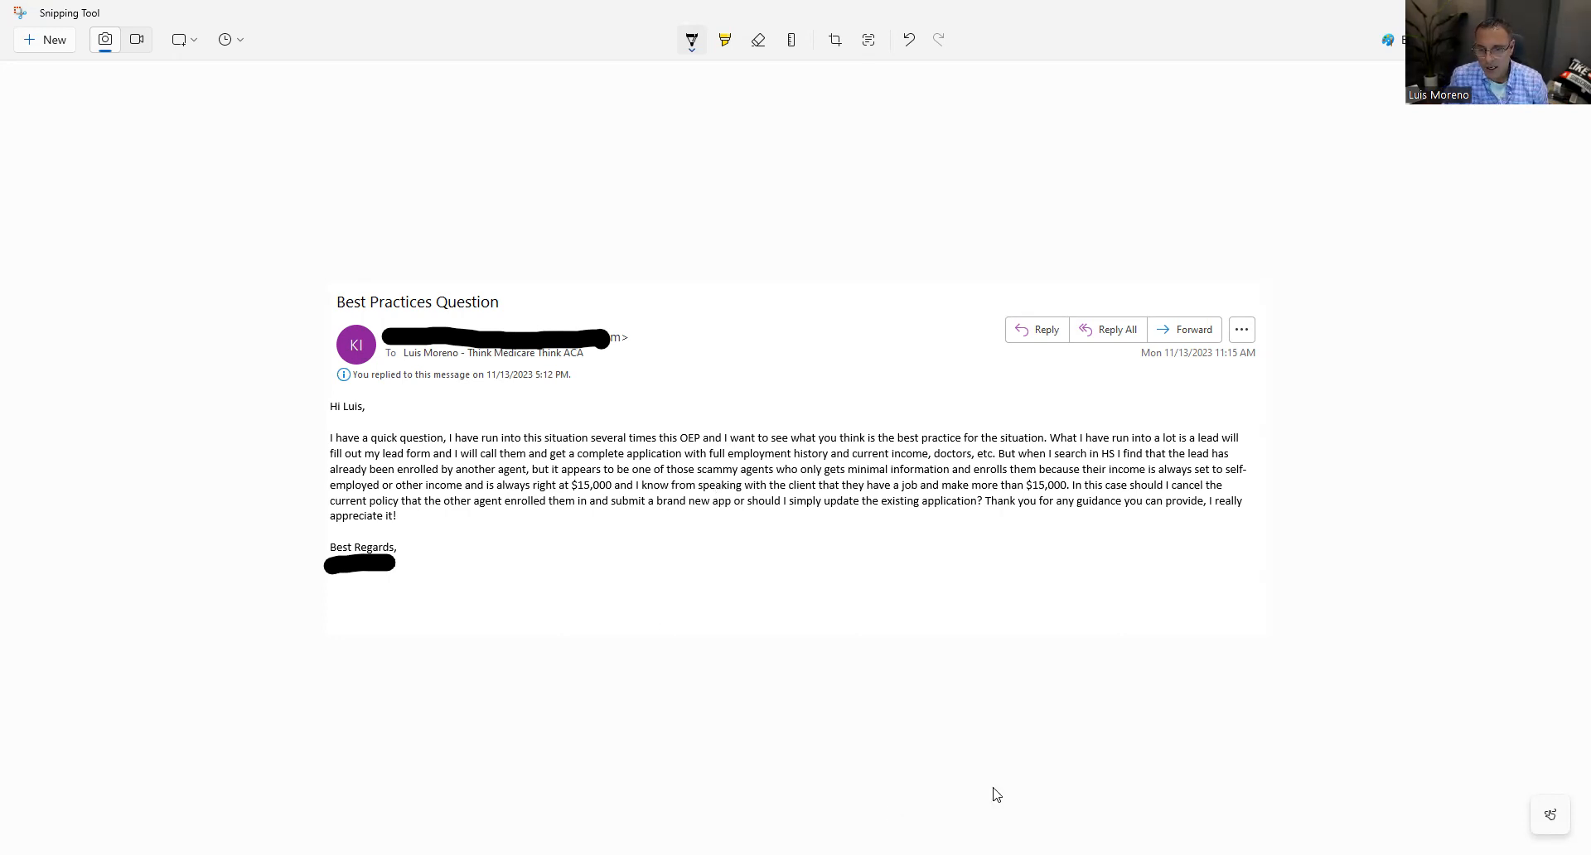